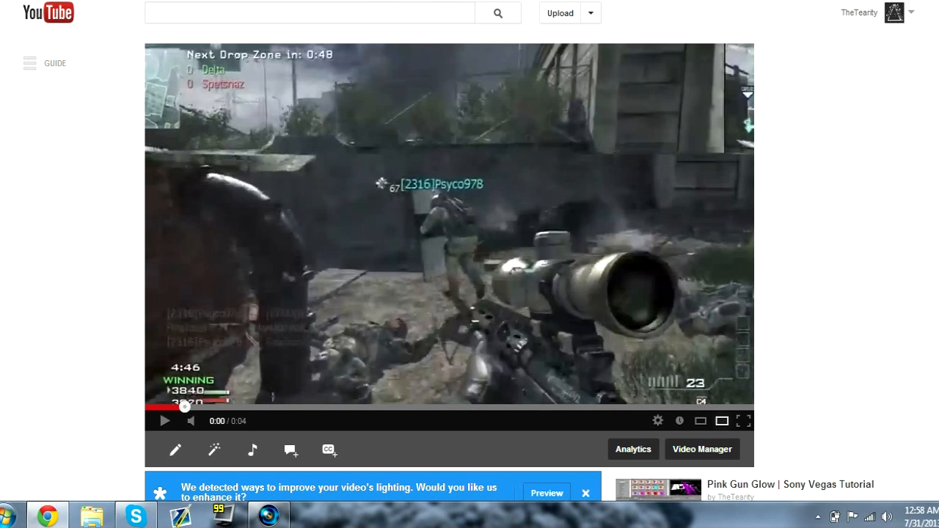
# Step: Play the uploaded four-second gameplay clip from its start in YouTube
pyautogui.click(152, 420)
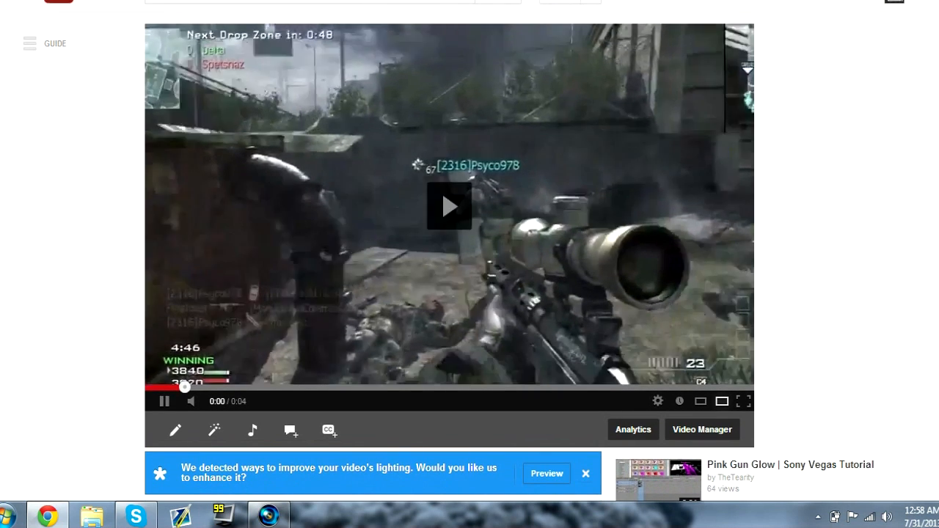
pyautogui.click(449, 205)
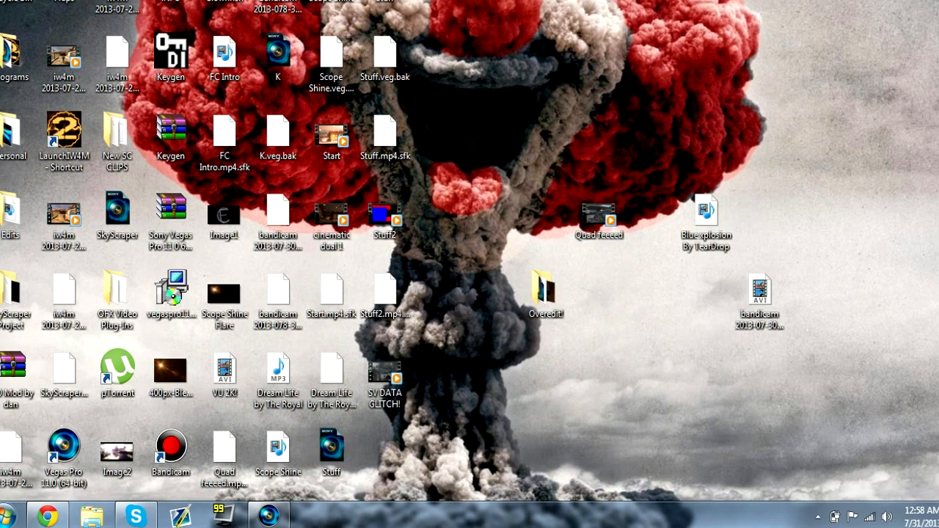
# Step: Open a clip file from the desktop
pyautogui.click(384, 214)
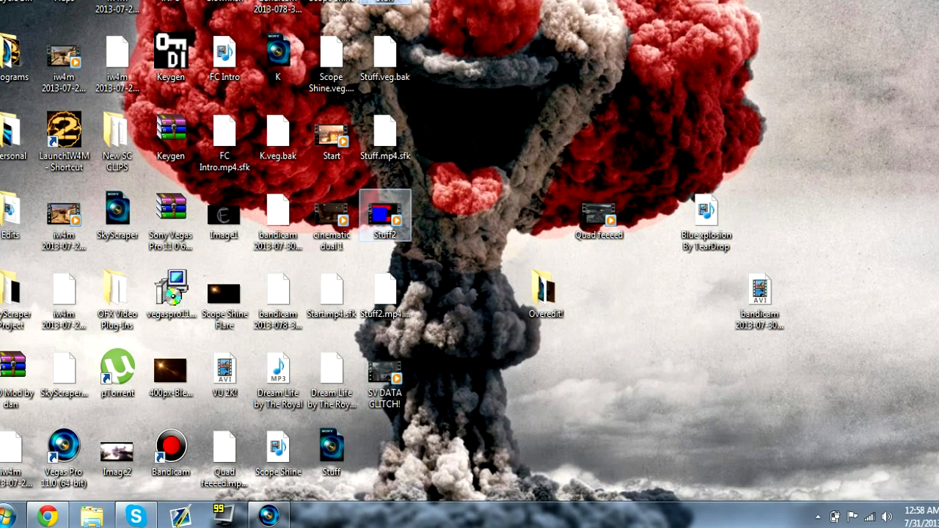
pyautogui.doubleClick(384, 214)
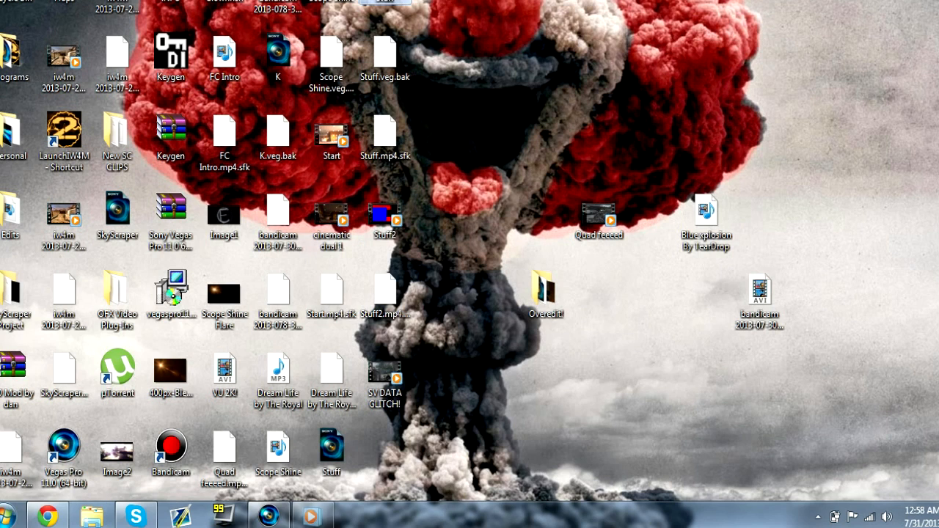
pyautogui.click(384, 216)
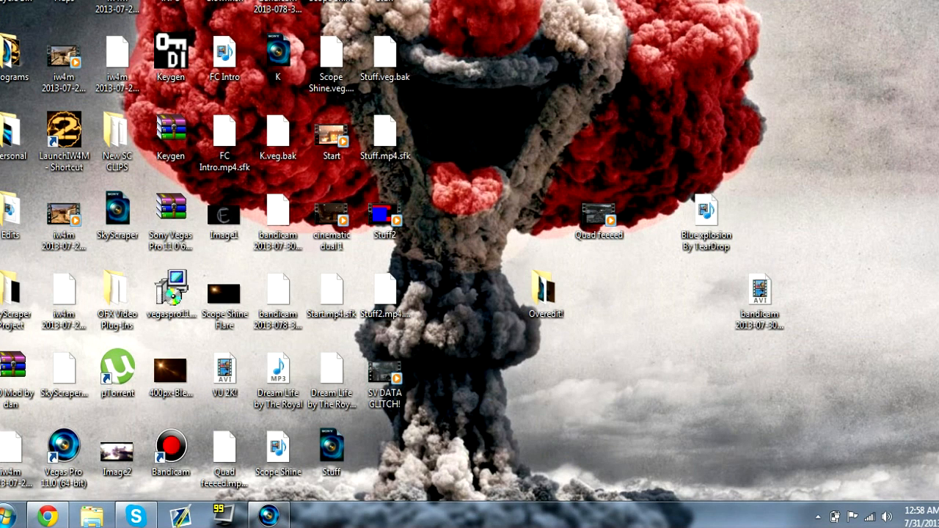
# Step: Open the Vegas Pro 11 project file saved on the desktop
pyautogui.click(385, 376)
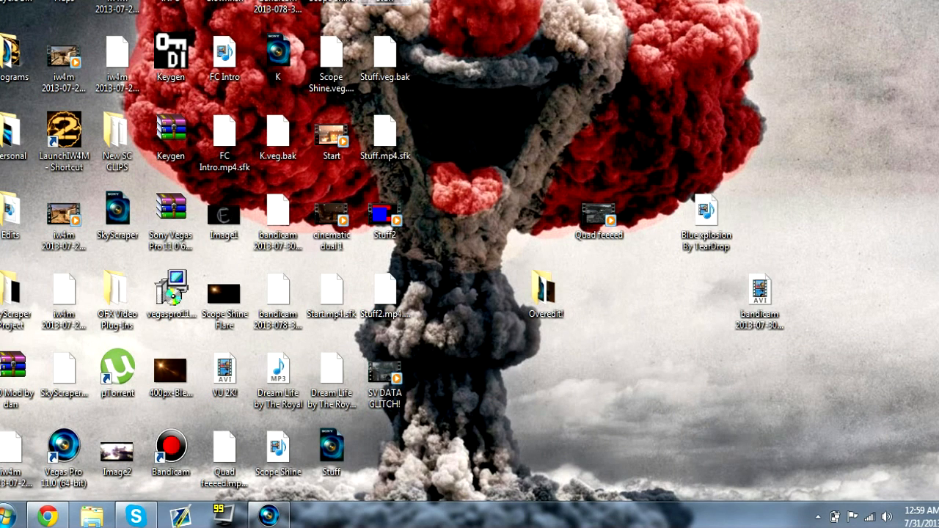
pyautogui.click(332, 135)
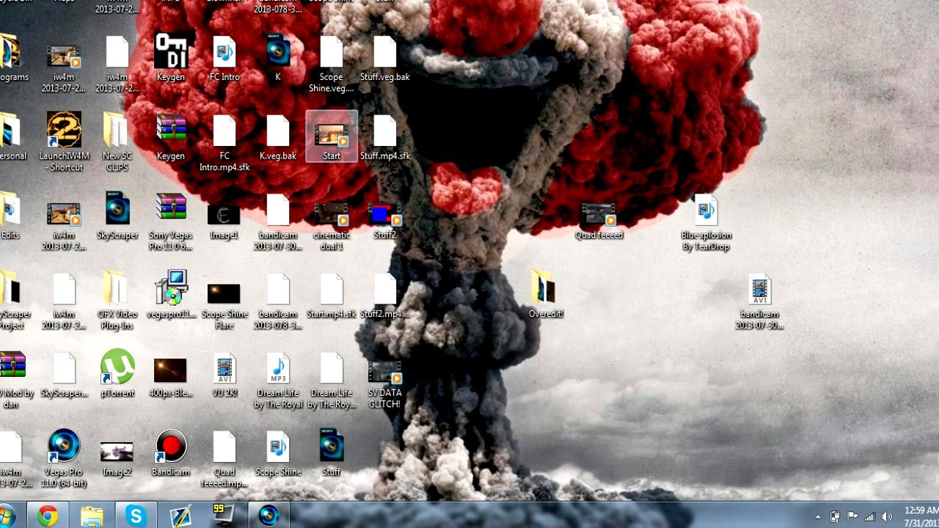
pyautogui.moveTo(332, 452)
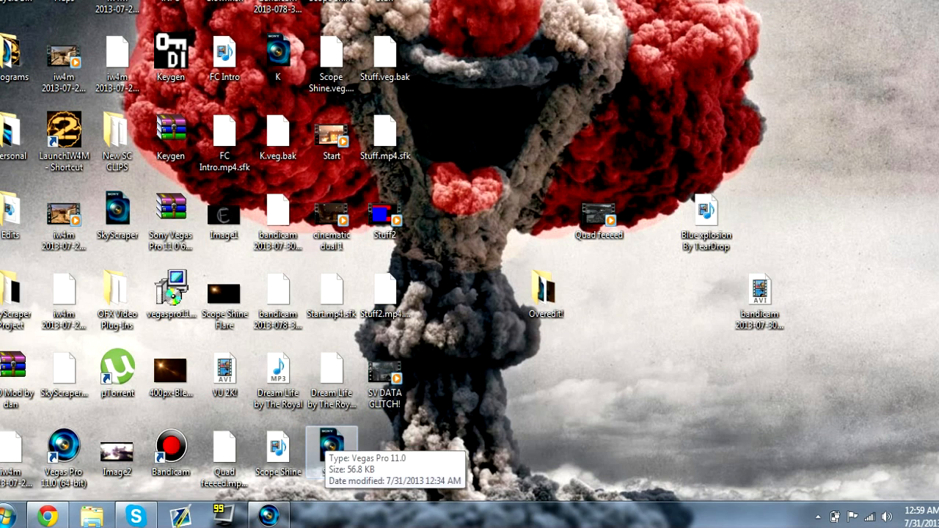
pyautogui.doubleClick(332, 448)
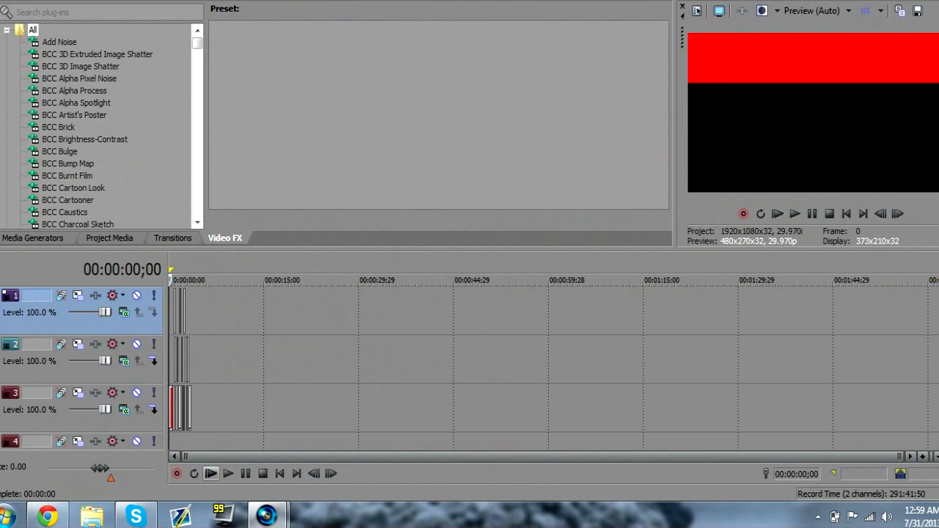
pyautogui.click(228, 472)
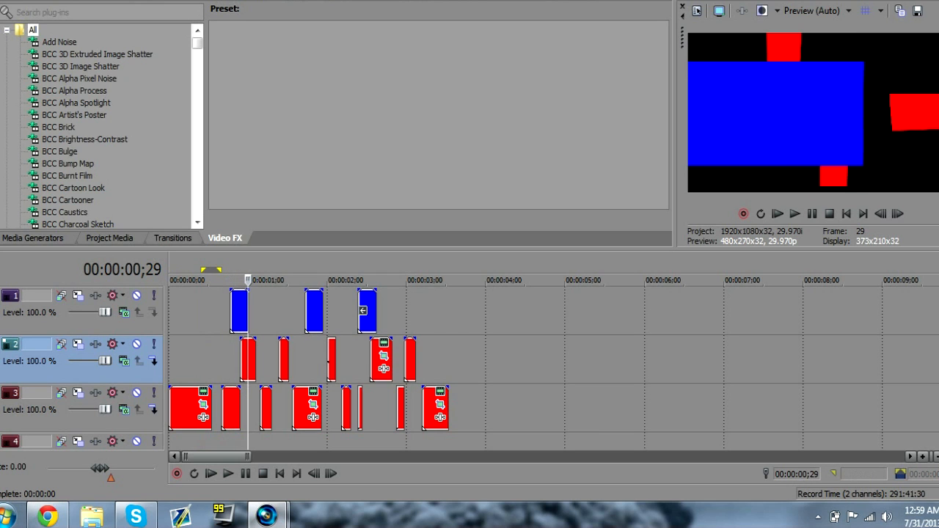
pyautogui.click(15, 3)
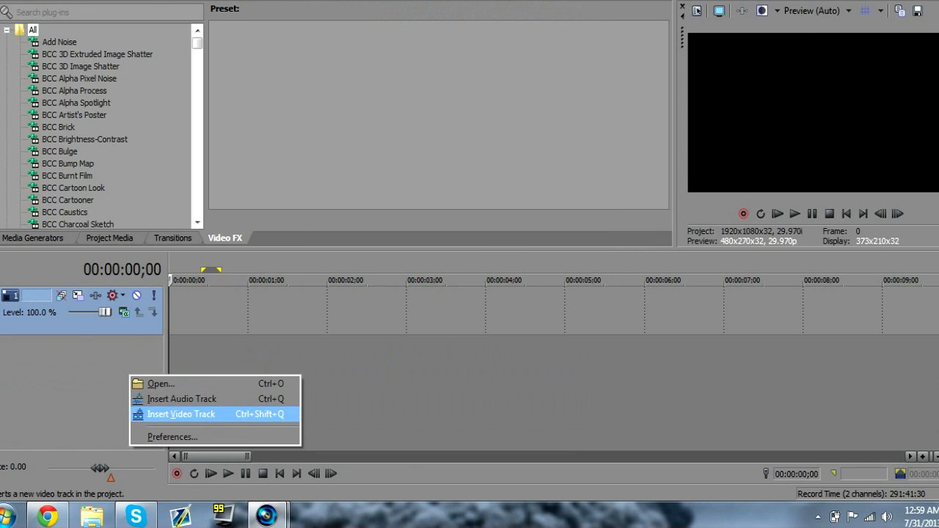
# Step: Insert a video track for the gameplay clip and set its properties to Disable resample
pyautogui.click(181, 414)
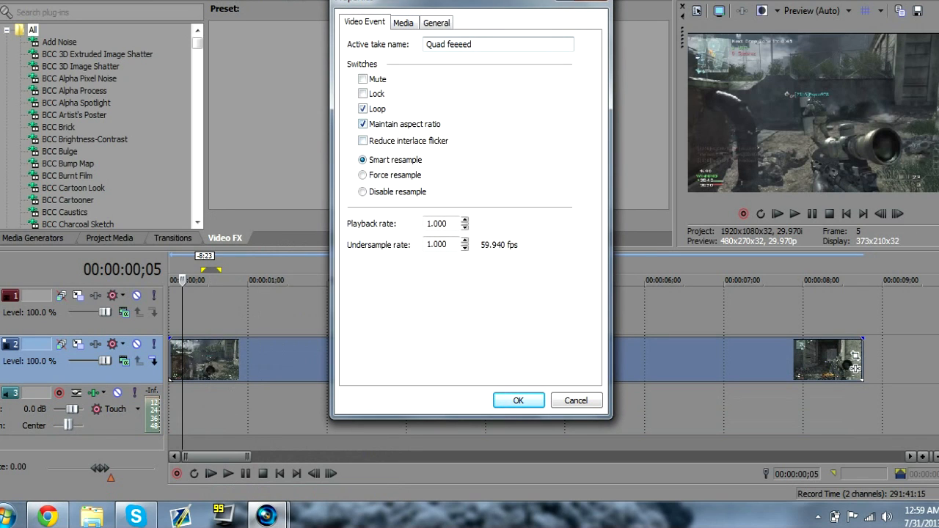
pyautogui.click(361, 190)
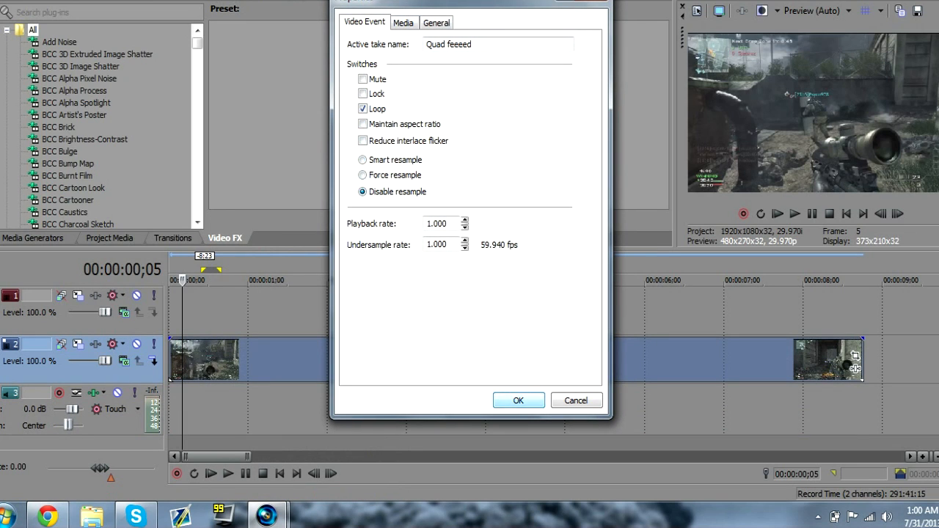
pyautogui.click(518, 399)
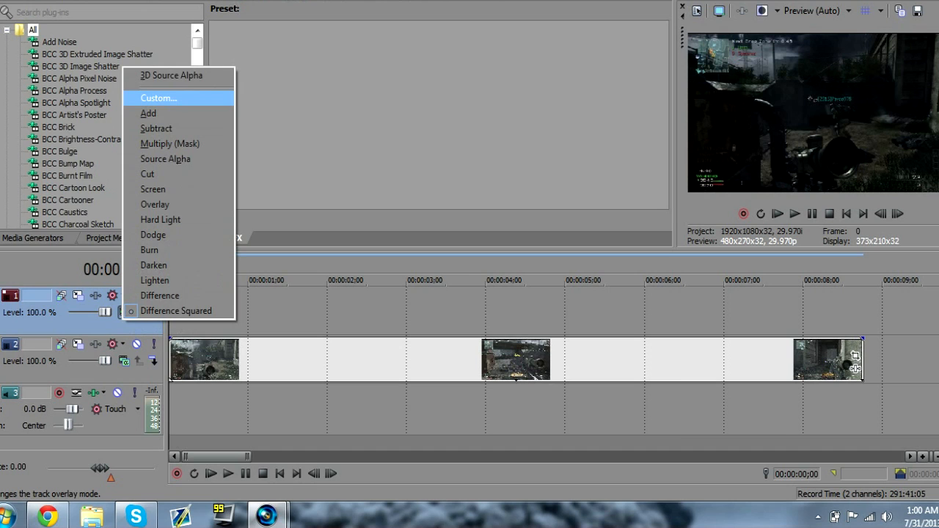
# Step: Choose Sony Displacement Map from the custom compositor list as Track 1's composite mode
pyautogui.click(158, 97)
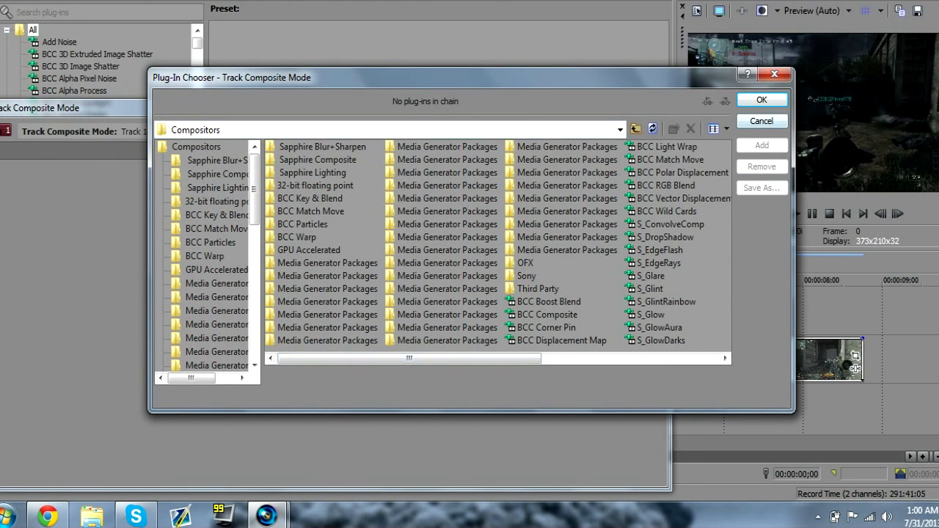
pyautogui.click(760, 121)
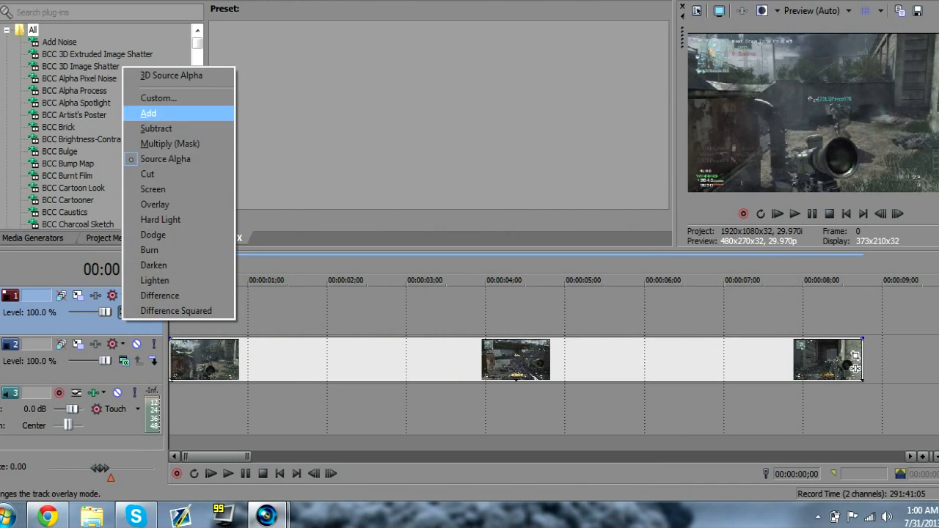
pyautogui.click(158, 96)
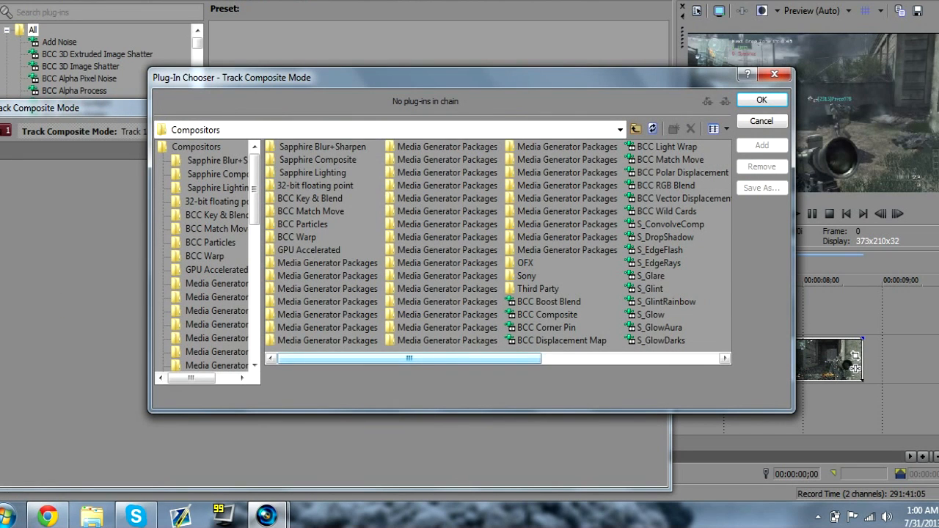
pyautogui.click(548, 288)
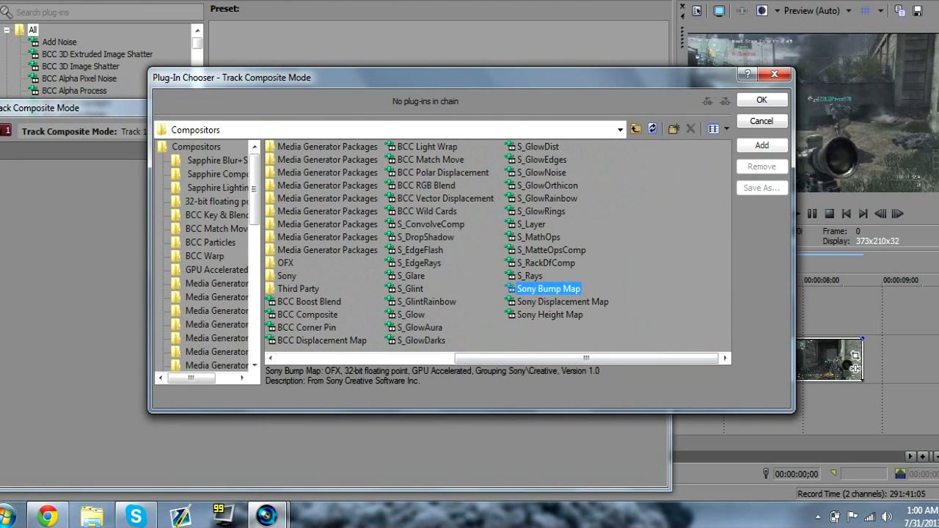
pyautogui.click(563, 302)
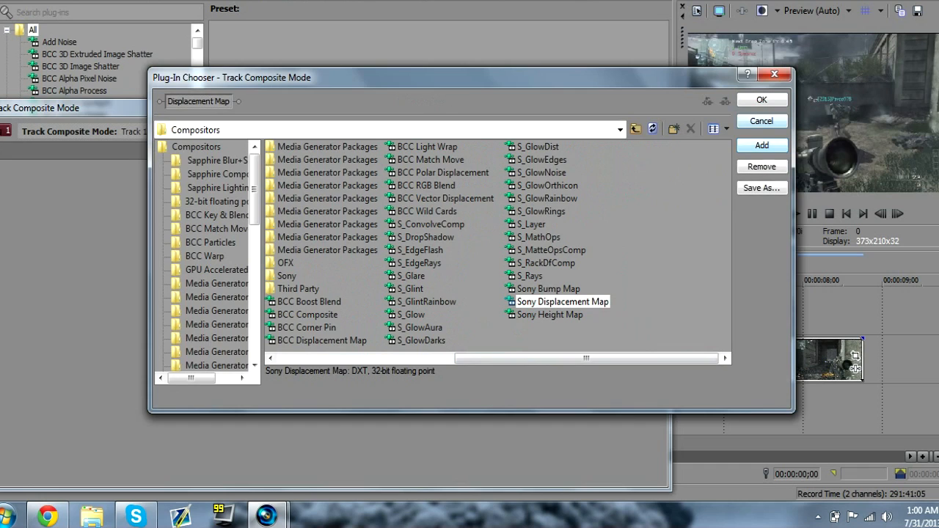
pyautogui.click(761, 99)
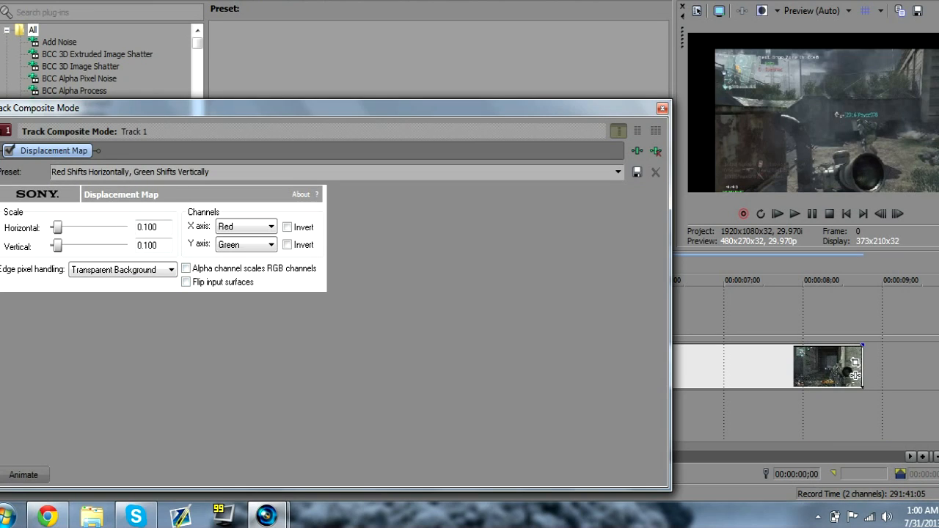
# Step: Set Displacement Map Vertical to 0.000 and enable 'Alpha channel scales RGB channels'
pyautogui.moveTo(57, 246); pyautogui.dragTo(50, 246)
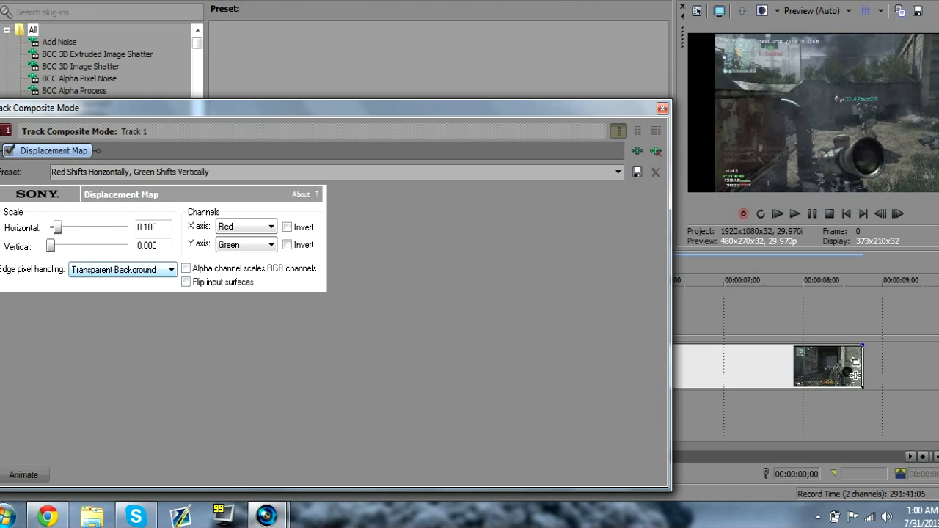
pyautogui.click(185, 267)
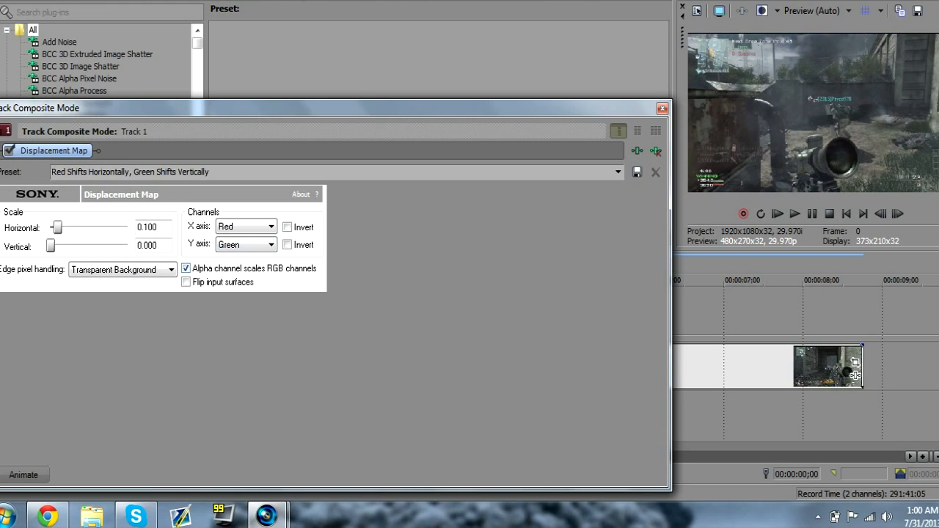
pyautogui.click(245, 244)
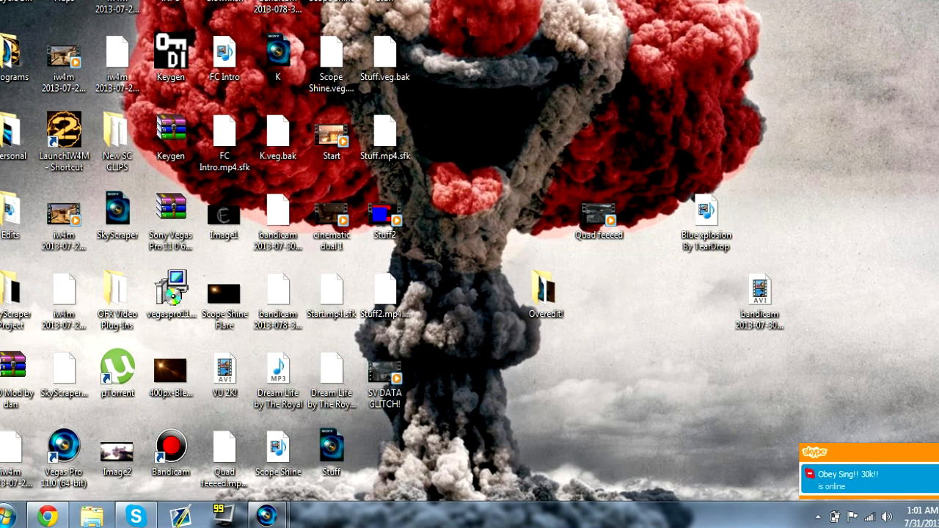
# Step: Select a project file on the Windows desktop
pyautogui.click(384, 214)
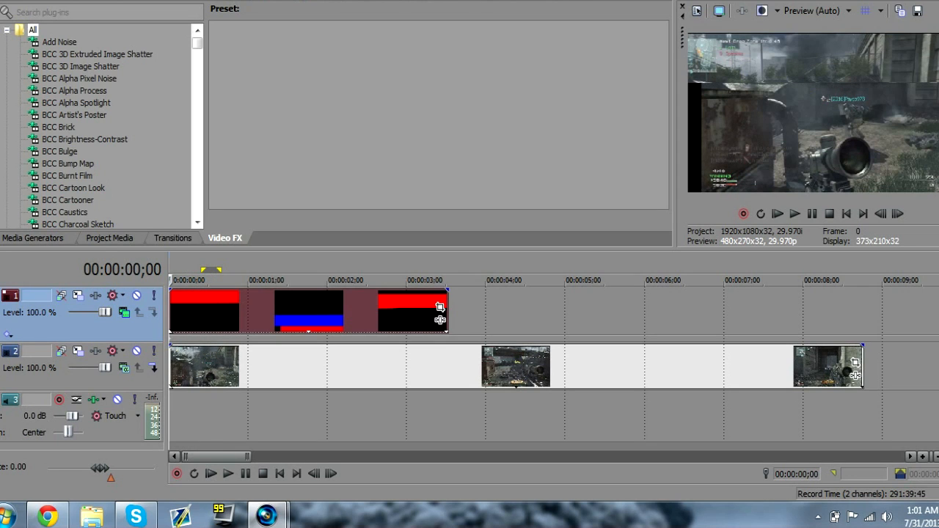
# Step: Apply Sony Stereoscopic 3D Adjust from Video FX to Track 1
pyautogui.scroll(-3)
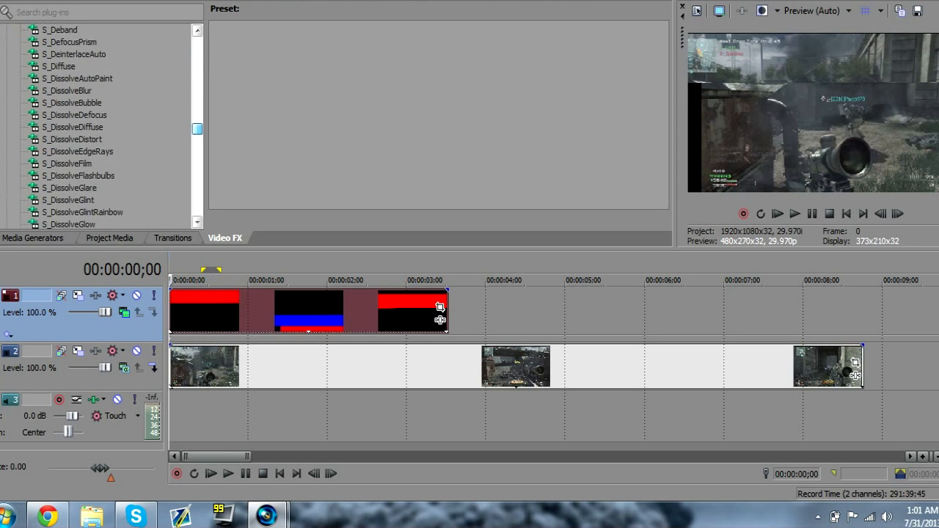
pyautogui.scroll(-3)
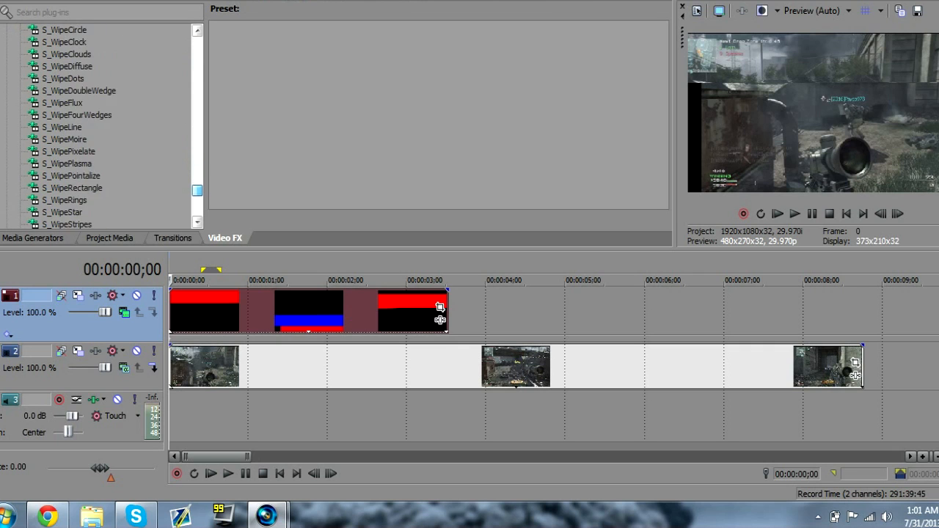
pyautogui.click(82, 126)
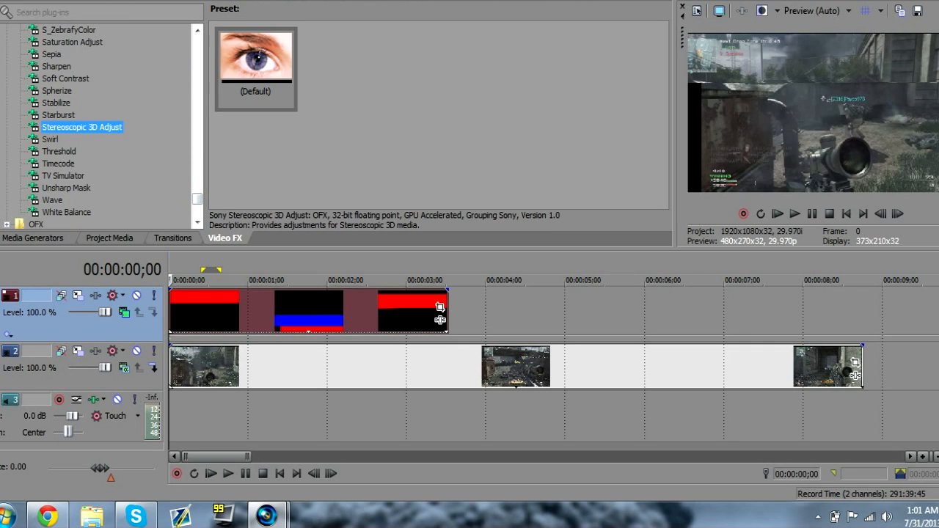
pyautogui.click(255, 57)
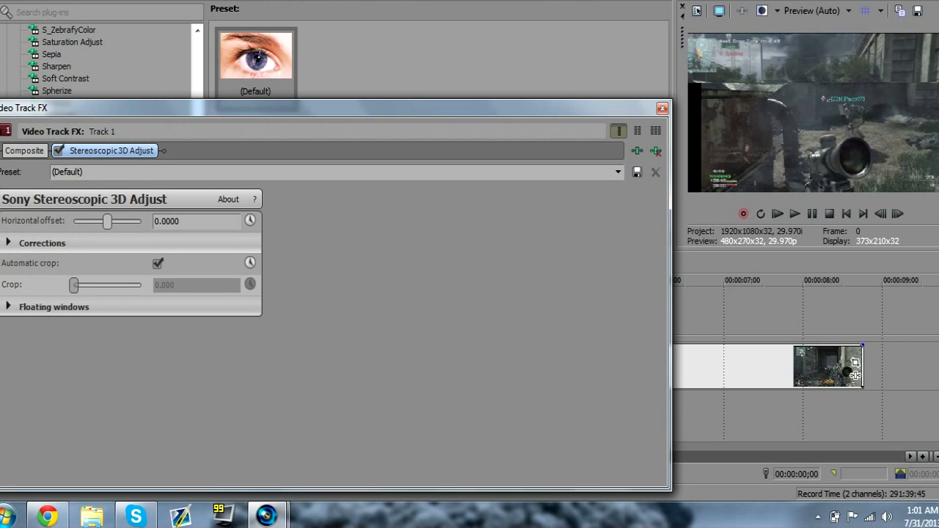
# Step: Raise the Stereoscopic 3D Adjust horizontal offset to about 0.0495
pyautogui.moveTo(107, 220); pyautogui.dragTo(120, 220)
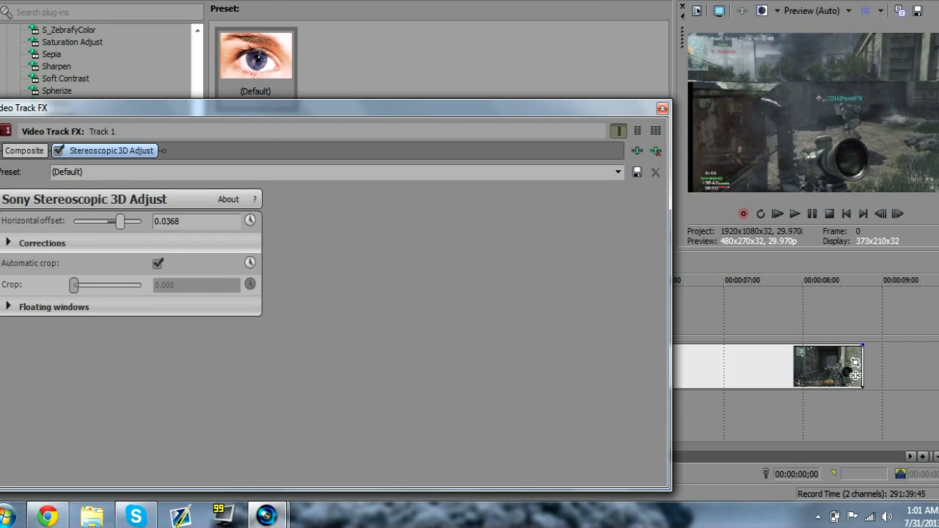
pyautogui.moveTo(118, 220); pyautogui.dragTo(122, 220)
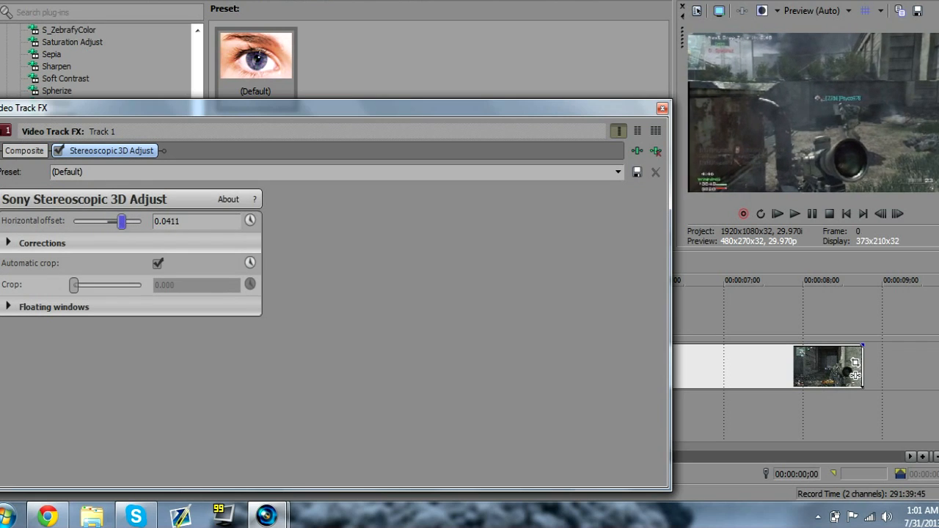
pyautogui.moveTo(120, 220); pyautogui.dragTo(125, 220)
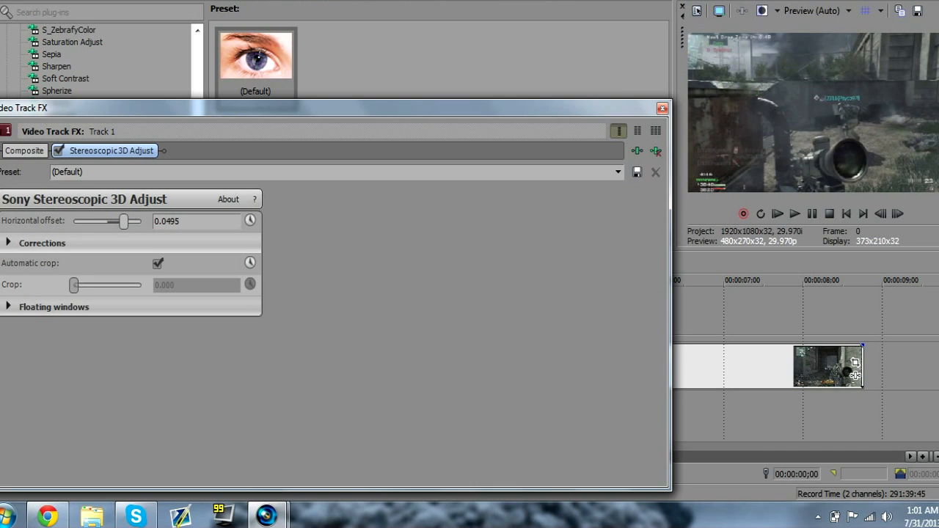
pyautogui.click(660, 108)
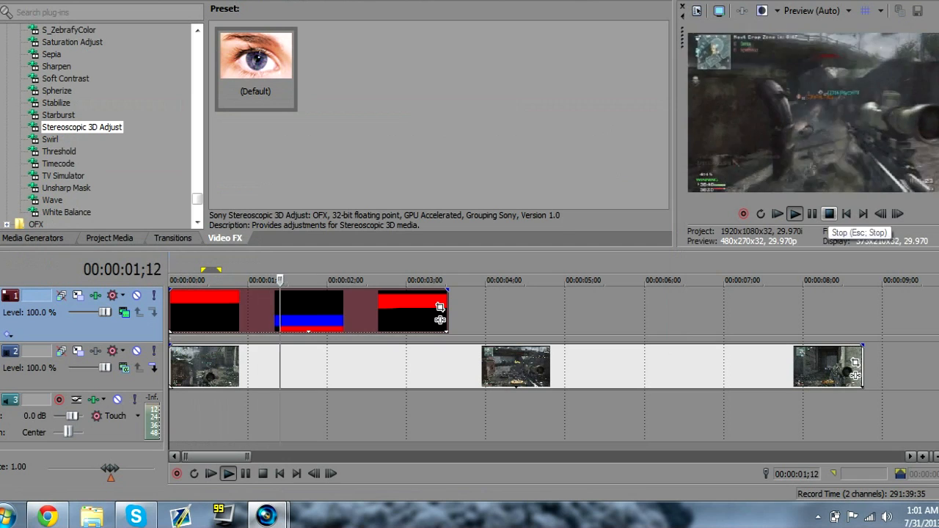
# Step: Set the Displacement Map's edge pixel handling to Wrap Pixels Around
pyautogui.click(829, 214)
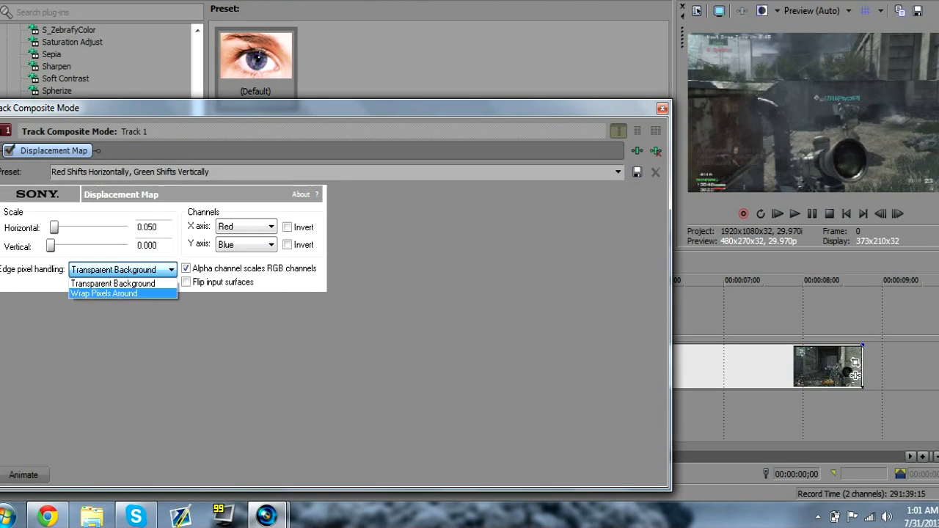
pyautogui.click(102, 293)
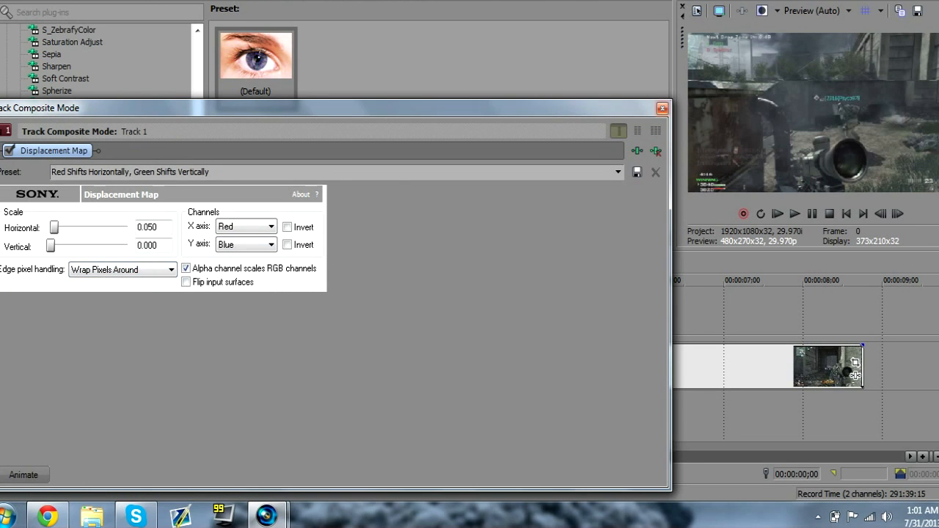
pyautogui.click(660, 108)
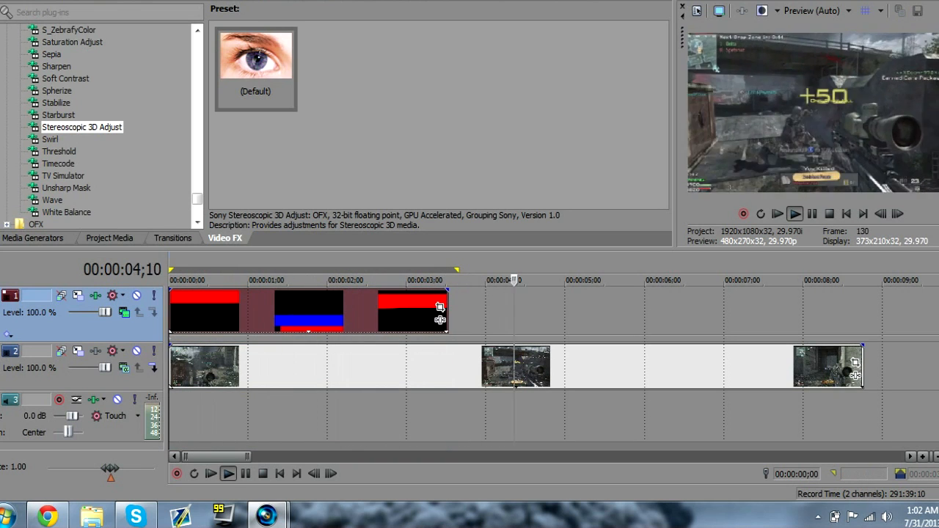
# Step: Stop the preview of the finished data-glitch effect
pyautogui.click(190, 280)
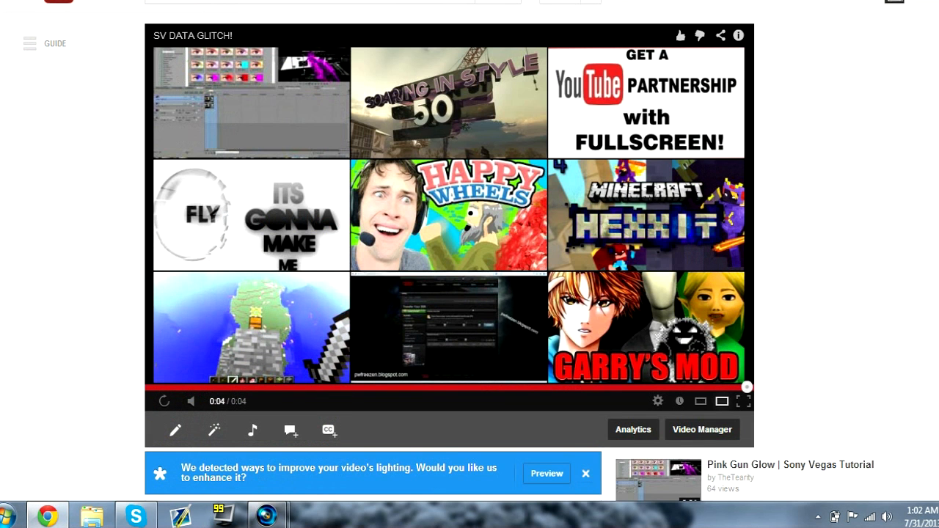
pyautogui.click(308, 2)
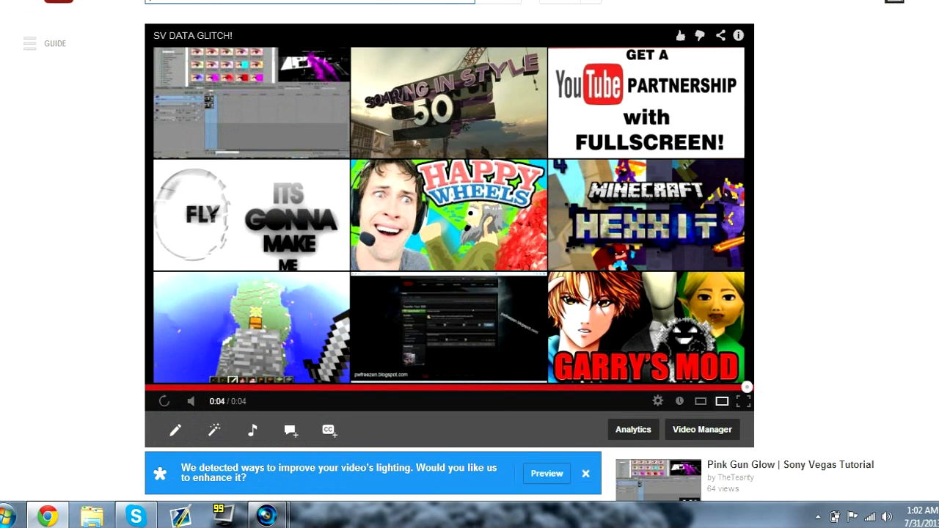